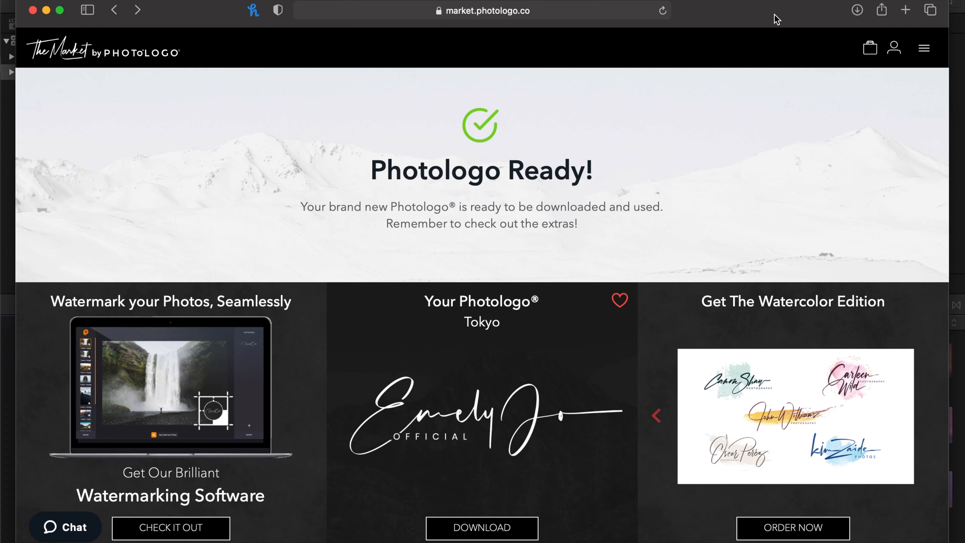
mouse_move(452, 207)
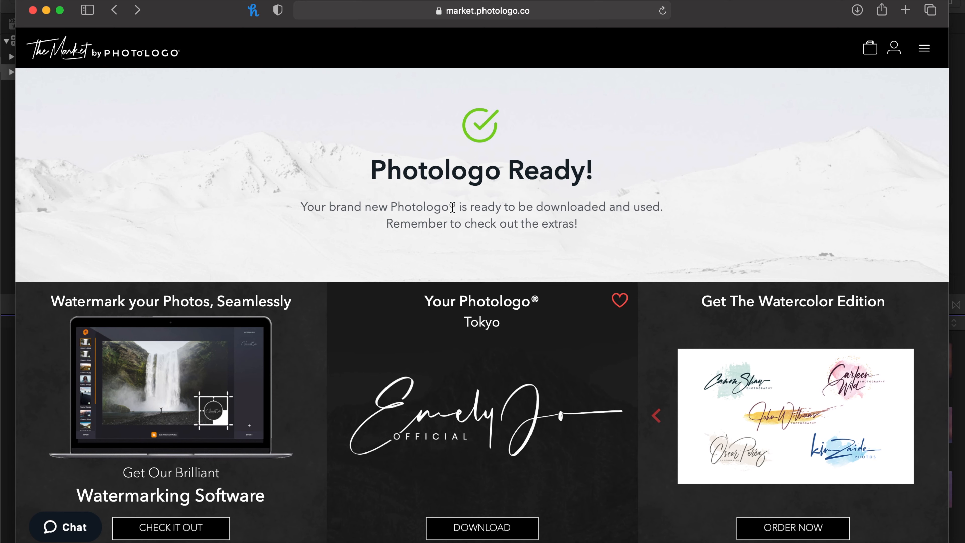
mouse_move(346, 260)
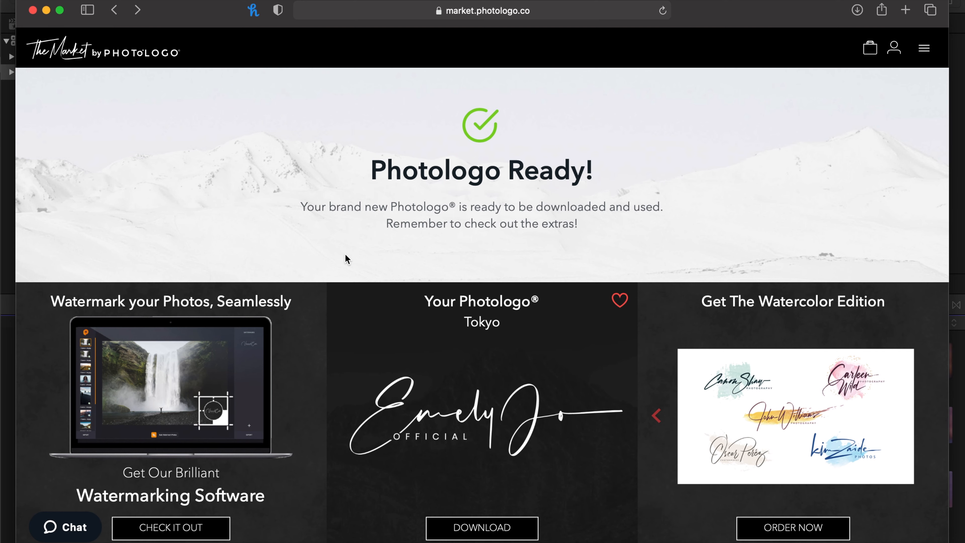
Download the logo's source file pack (source-3.zip) from the Photologo Market extras
scroll("down", 3)
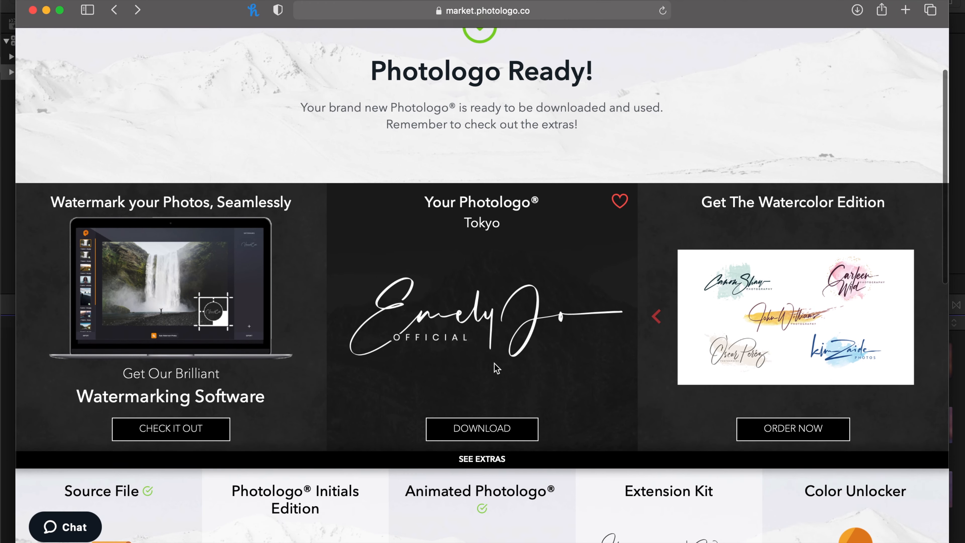
scroll("down", 3)
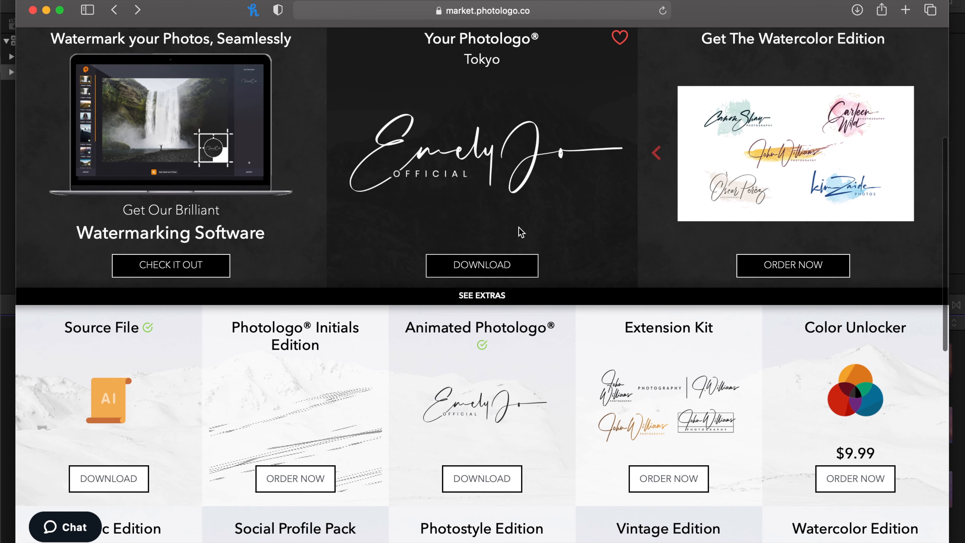
mouse_move(469, 359)
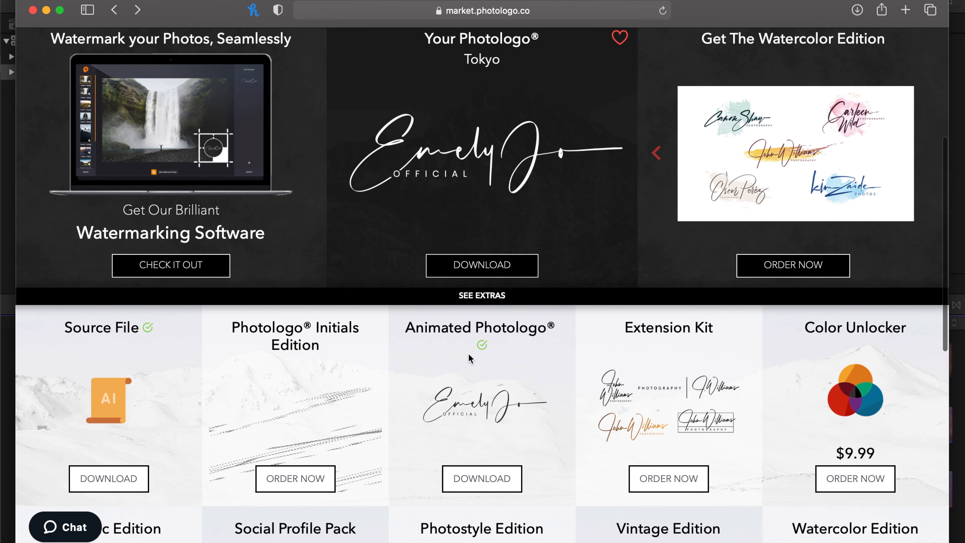
scroll("down", 3)
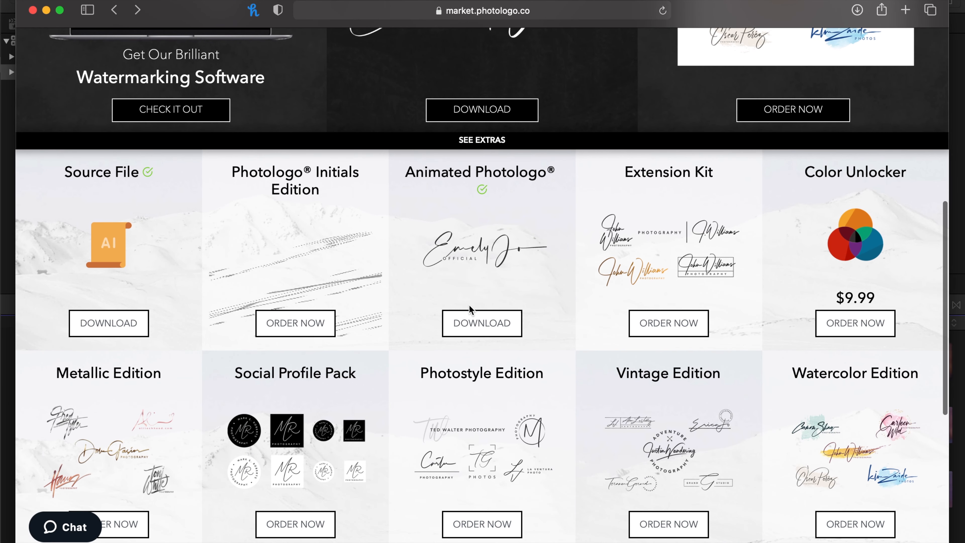
left_click(855, 10)
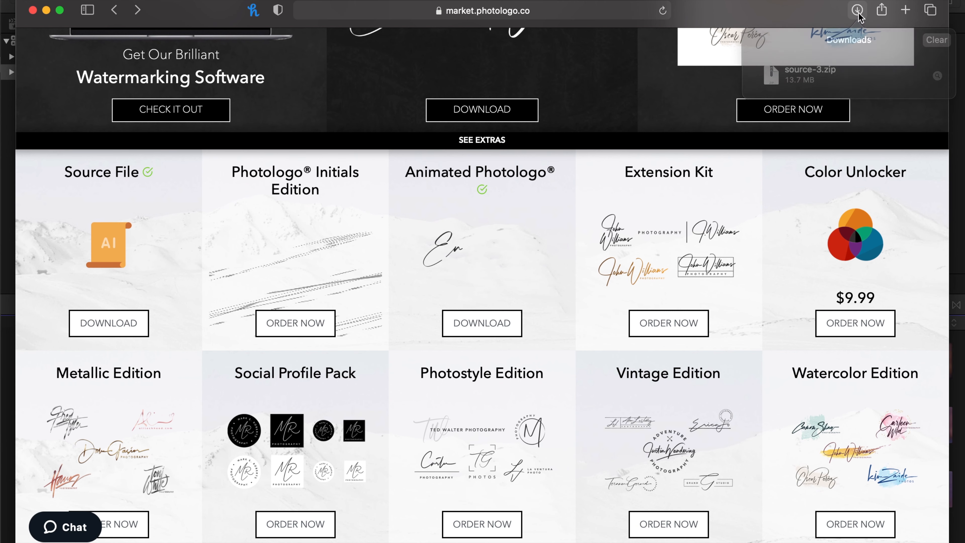
Show the Downloads folder in Finder with source-3.zip and the extracted source 3 folder
left_click(856, 10)
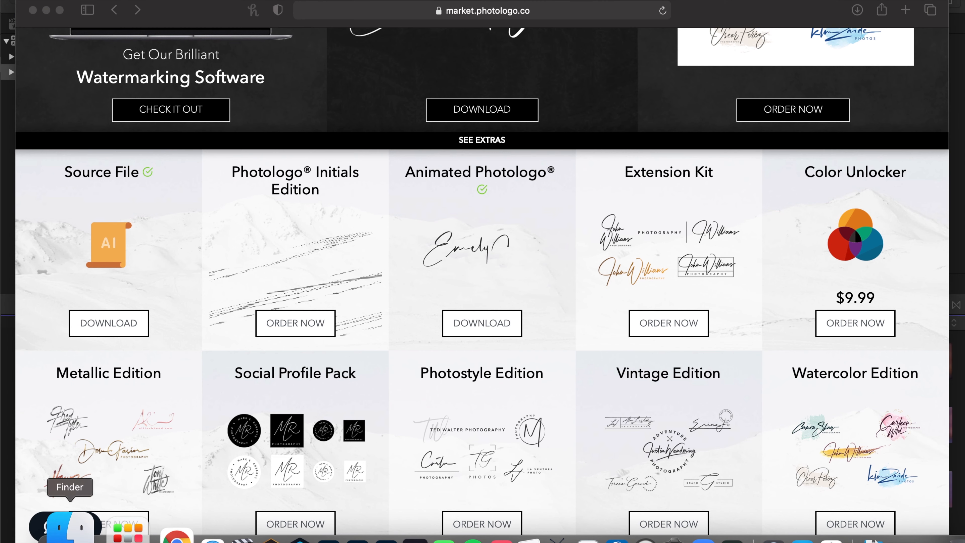
left_click(65, 526)
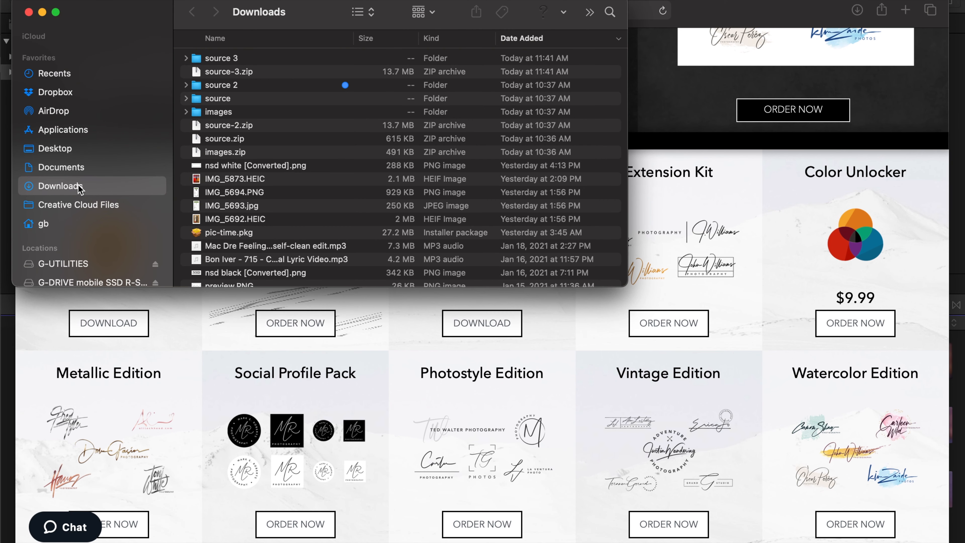
mouse_move(264, 124)
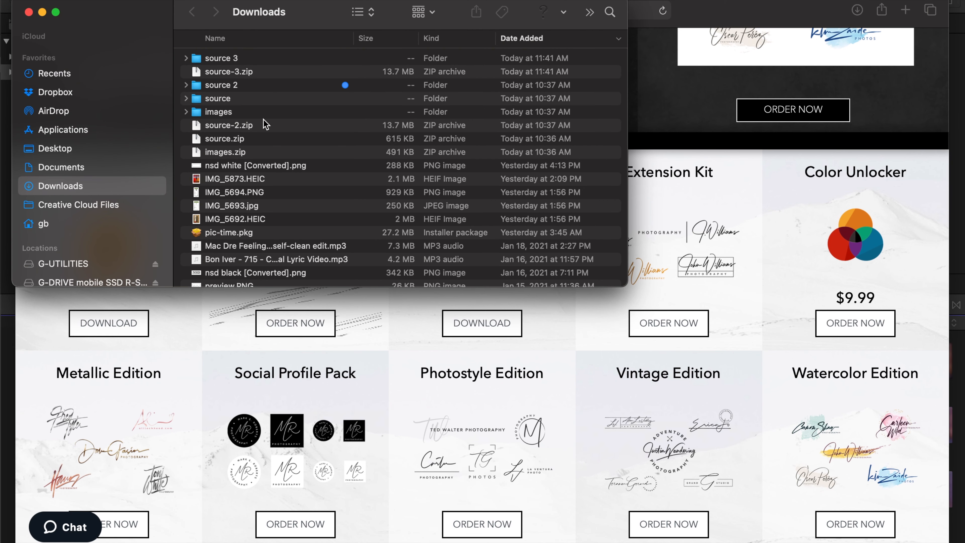
mouse_move(96, 182)
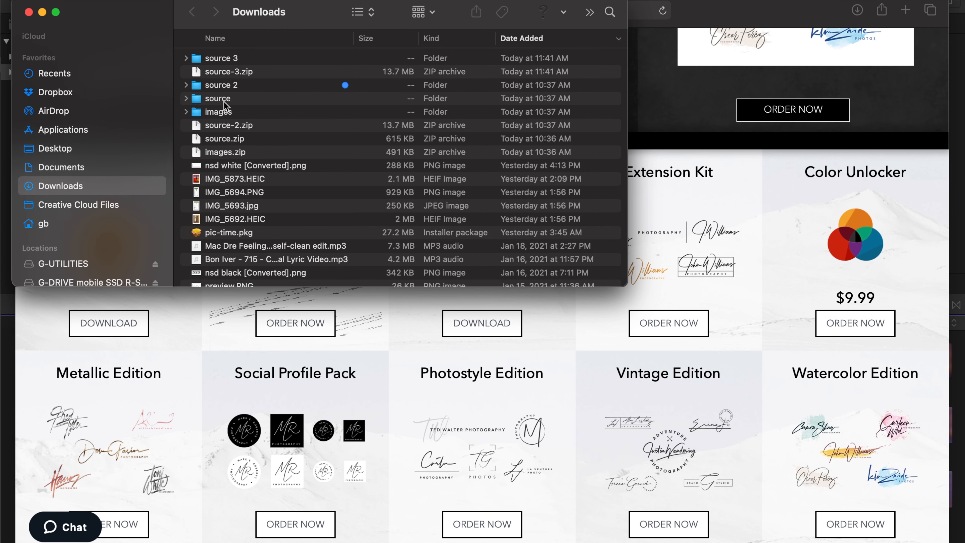
mouse_move(96, 48)
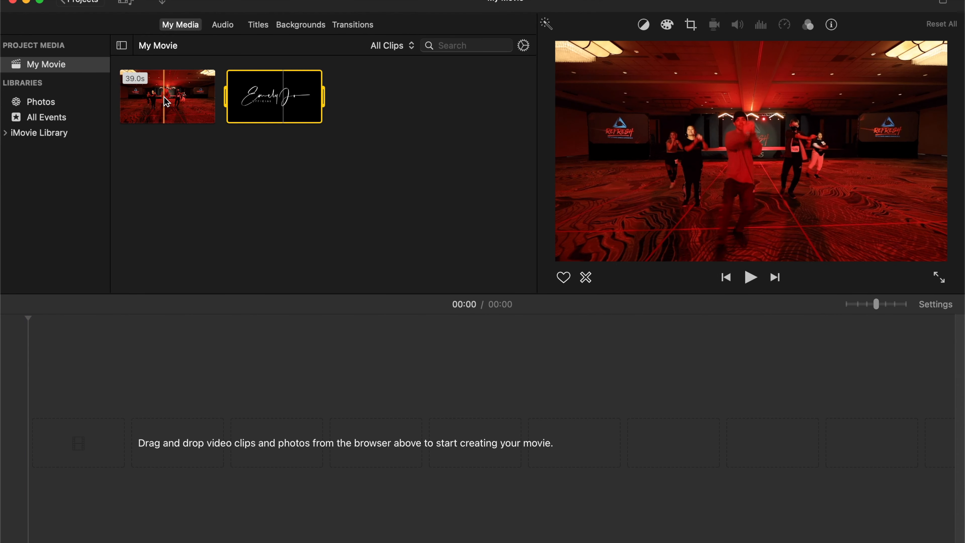
Add the dance video to the My Movie timeline and layer the logo clip above it near 00:14
left_click(179, 96)
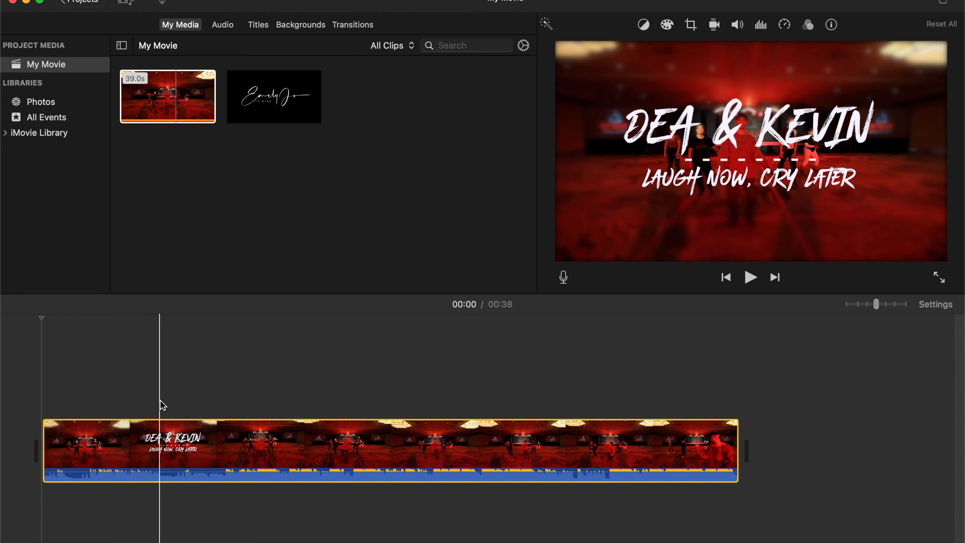
left_click(273, 96)
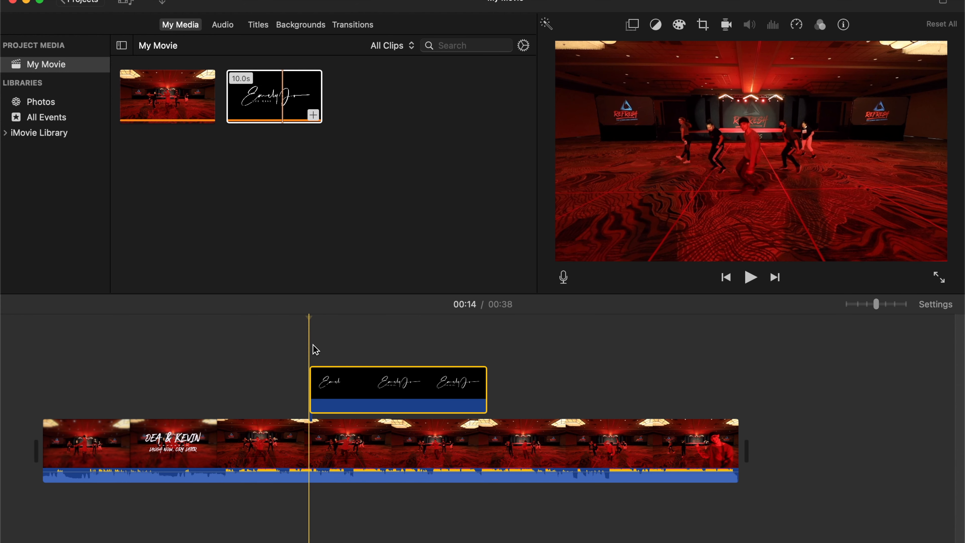
Try Picture in Picture for the logo clip's overlay, then settle on Cutaway over the dance video
left_click(750, 277)
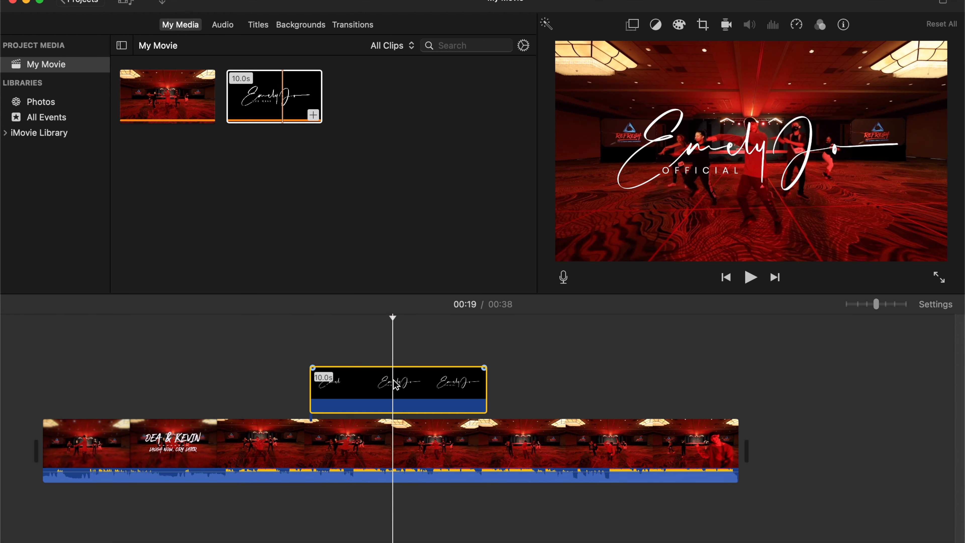
left_click(631, 25)
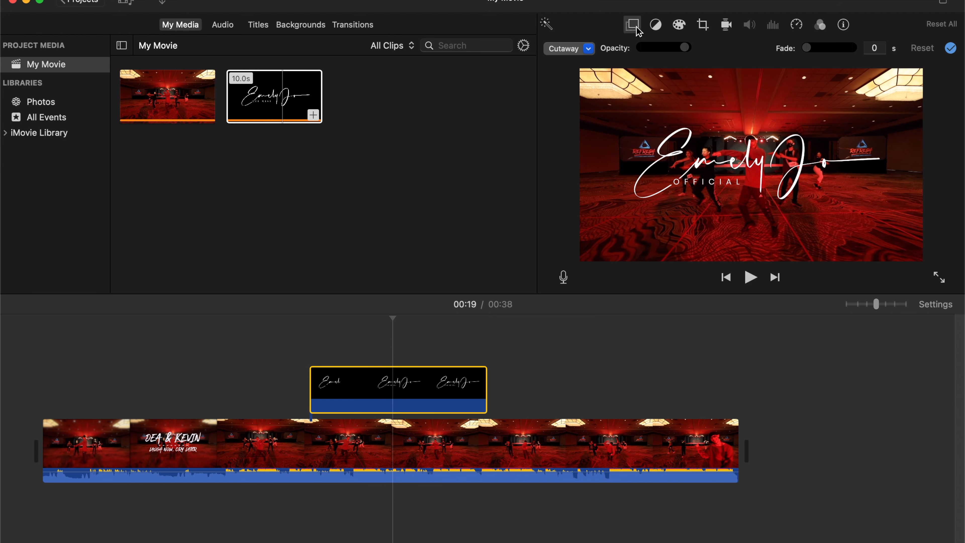
mouse_move(623, 33)
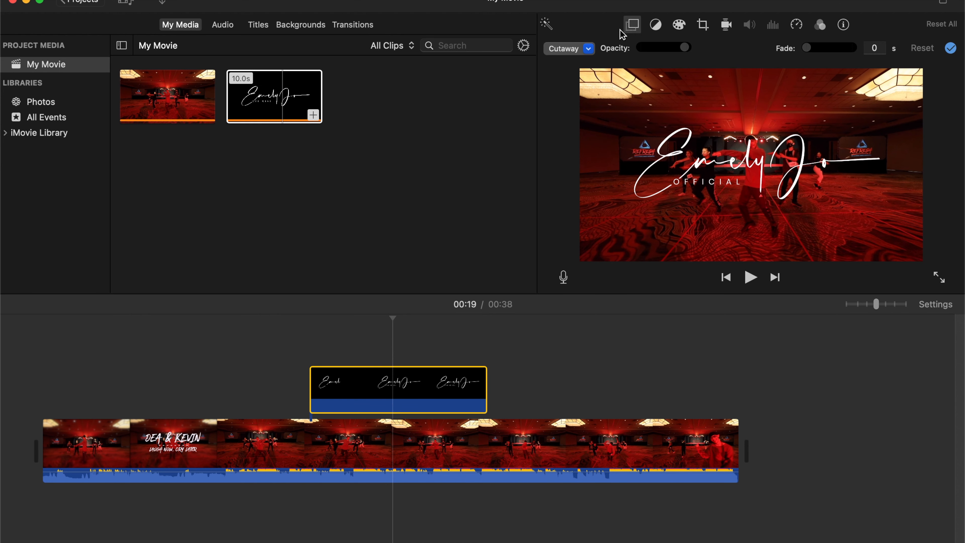
left_click(566, 49)
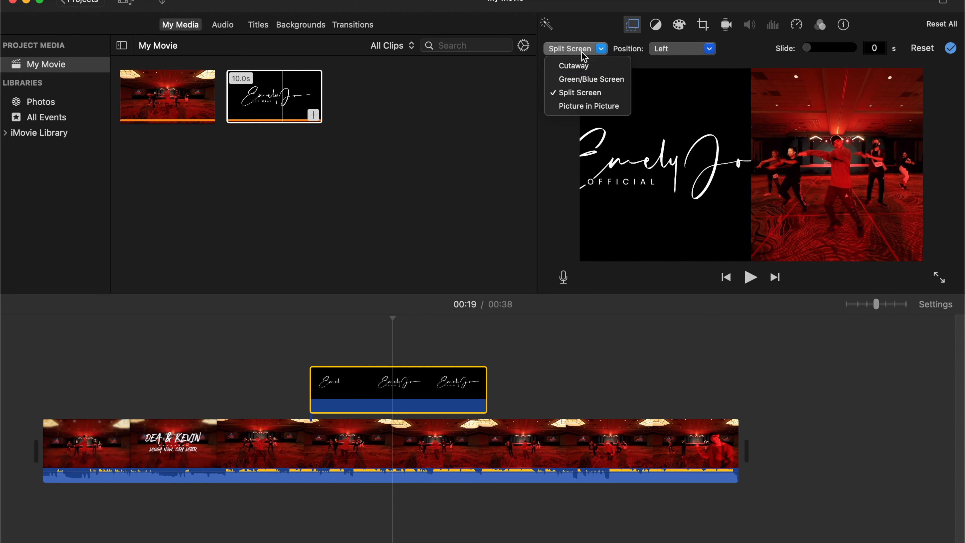
left_click(587, 106)
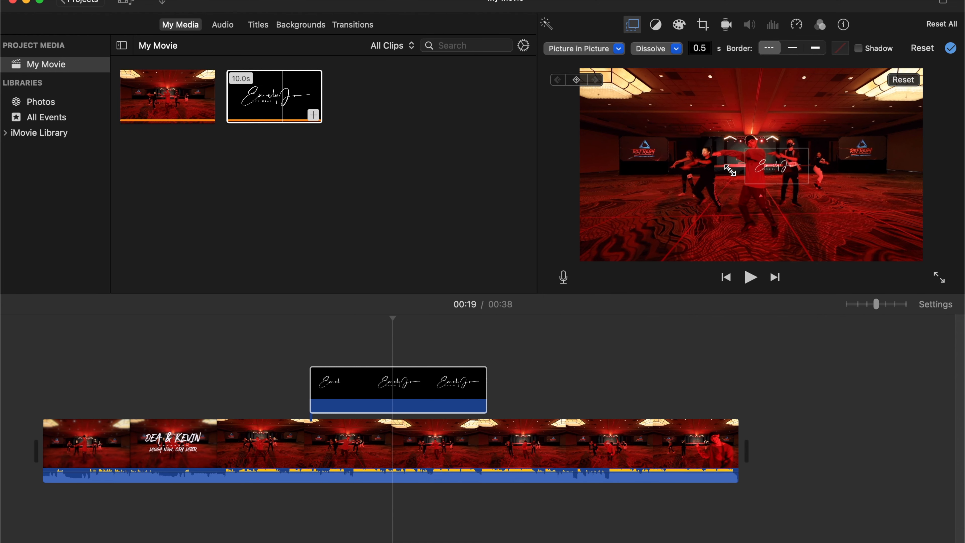
left_click(618, 49)
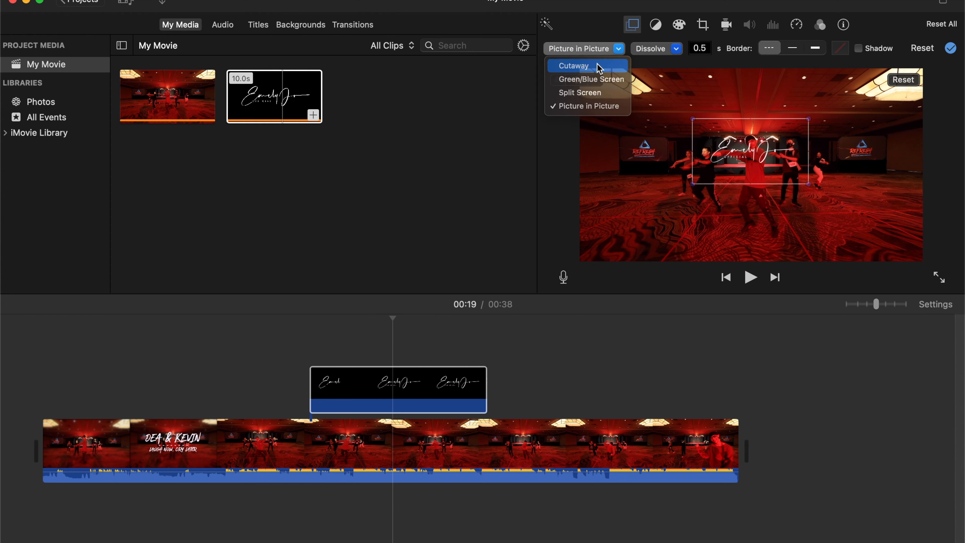
left_click(573, 66)
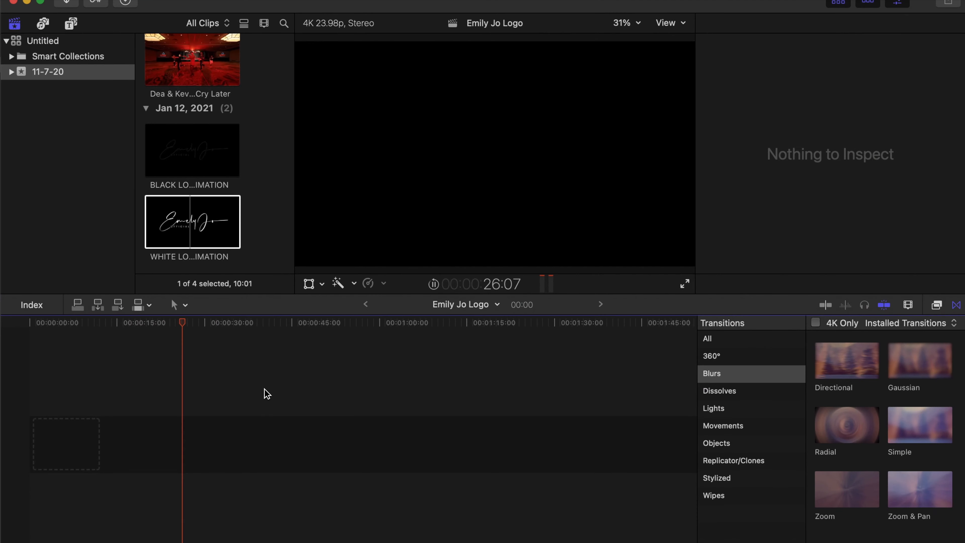
Place the dance video with the black logo animation connected above near 00:15 and show its video properties
scroll("up", 3)
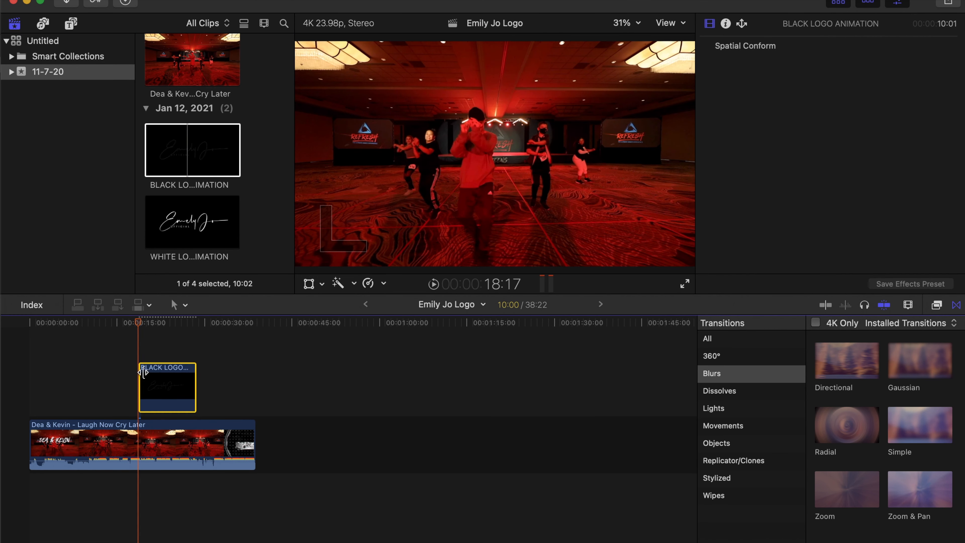
left_click(725, 24)
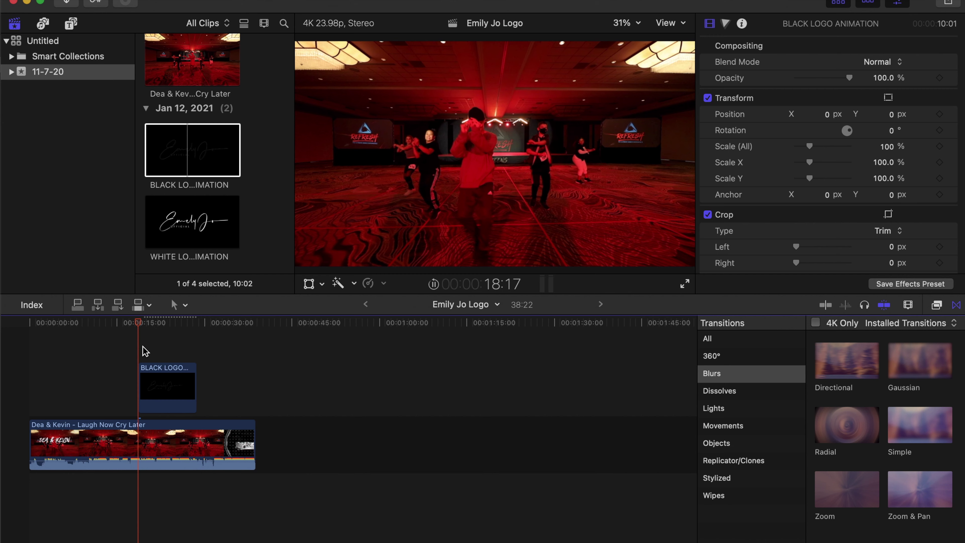
mouse_move(141, 334)
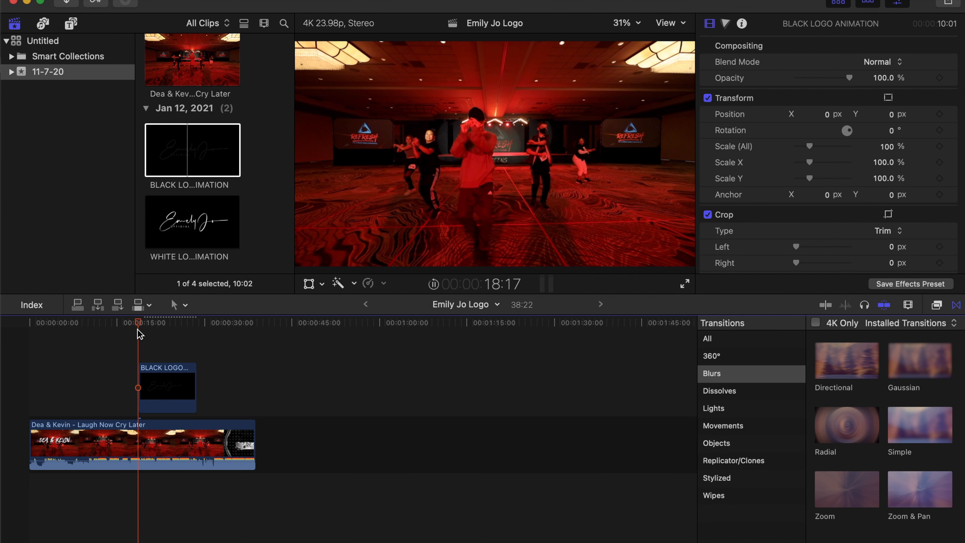
Swap in the white logo animation and nudge its position left and up over the dancers
left_click(161, 322)
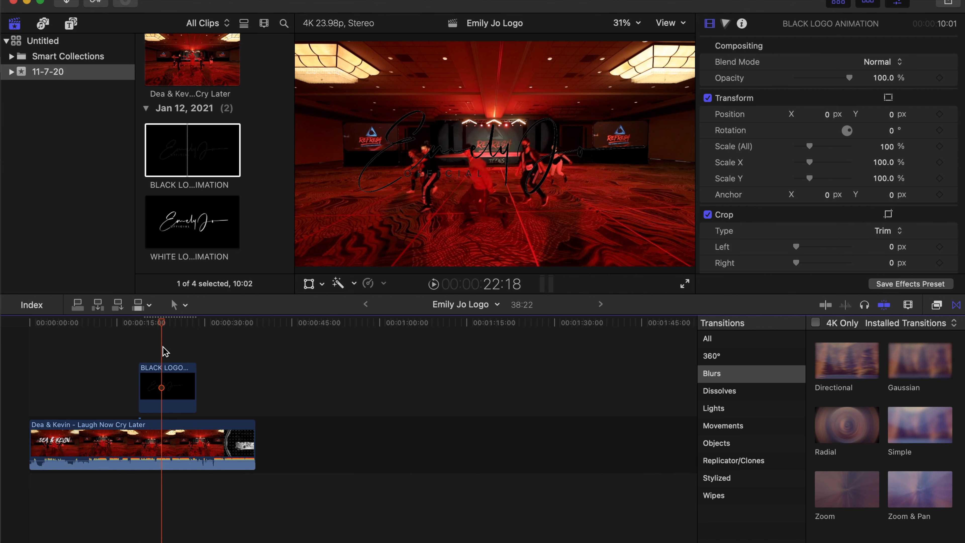
left_click(192, 221)
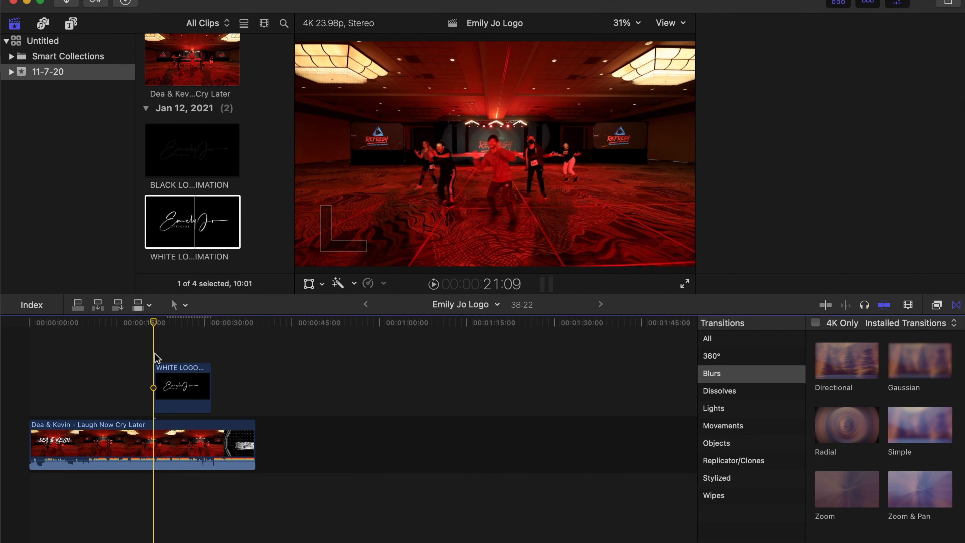
left_click(182, 386)
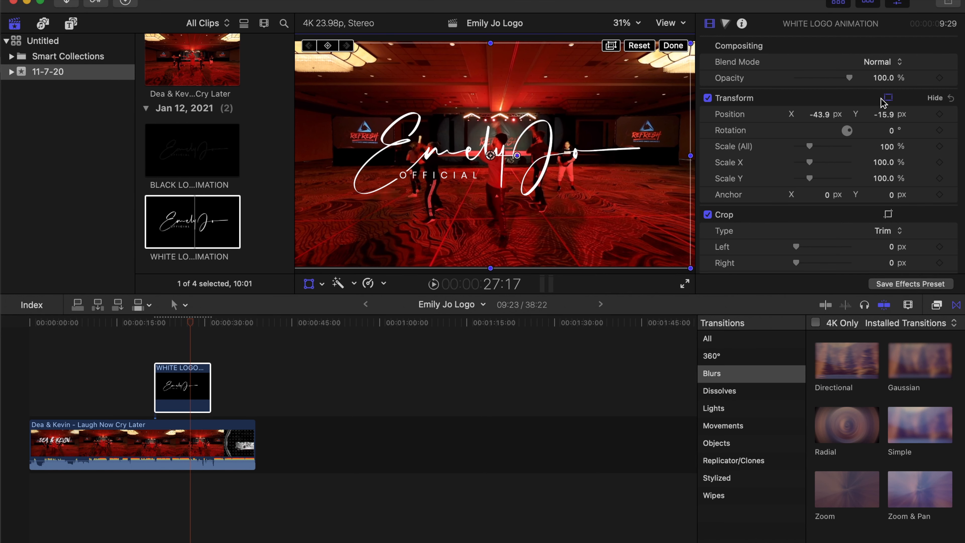
left_click(672, 45)
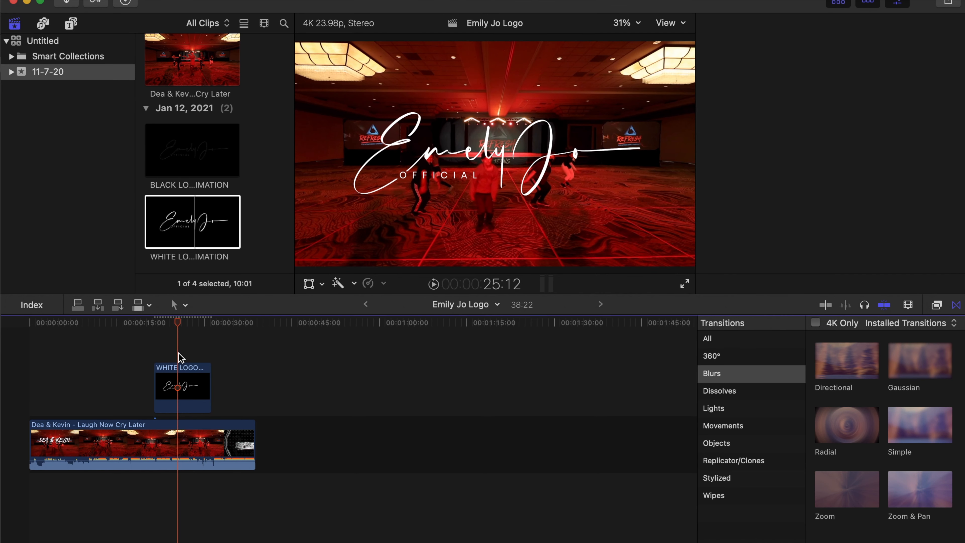